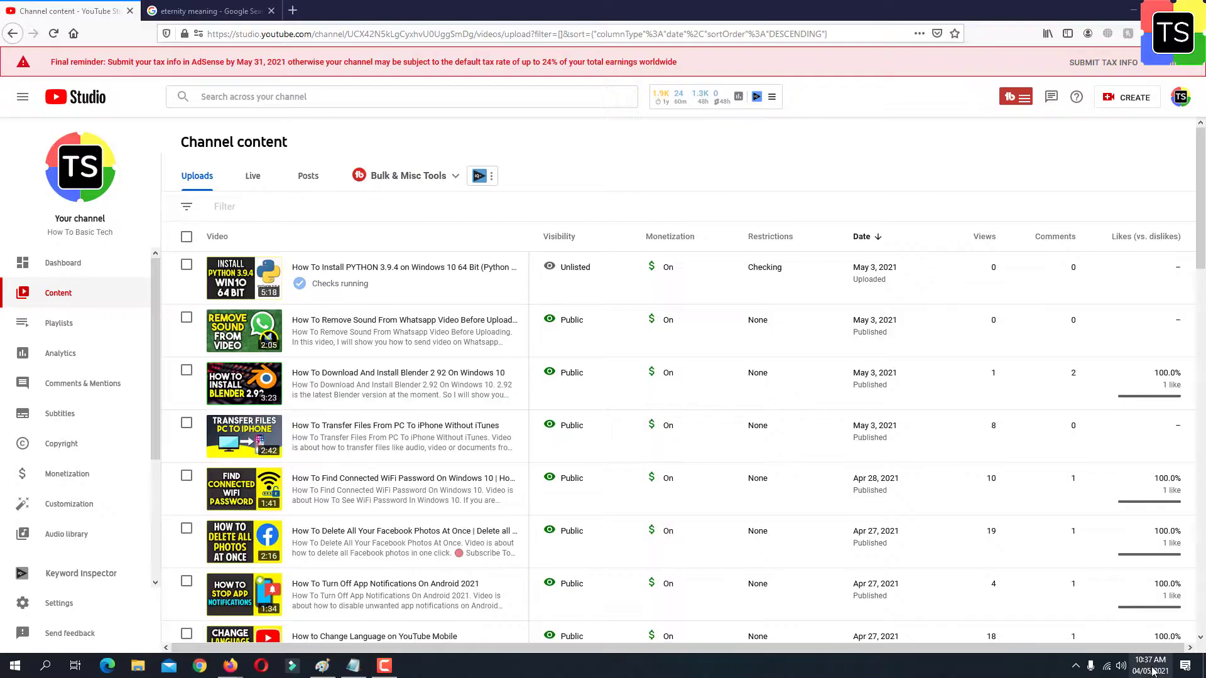
- Open the Python 3.9.4 installation video's details and enter stray text while browsing them
{"action": "left_click", "coordinate": [1151, 664]}
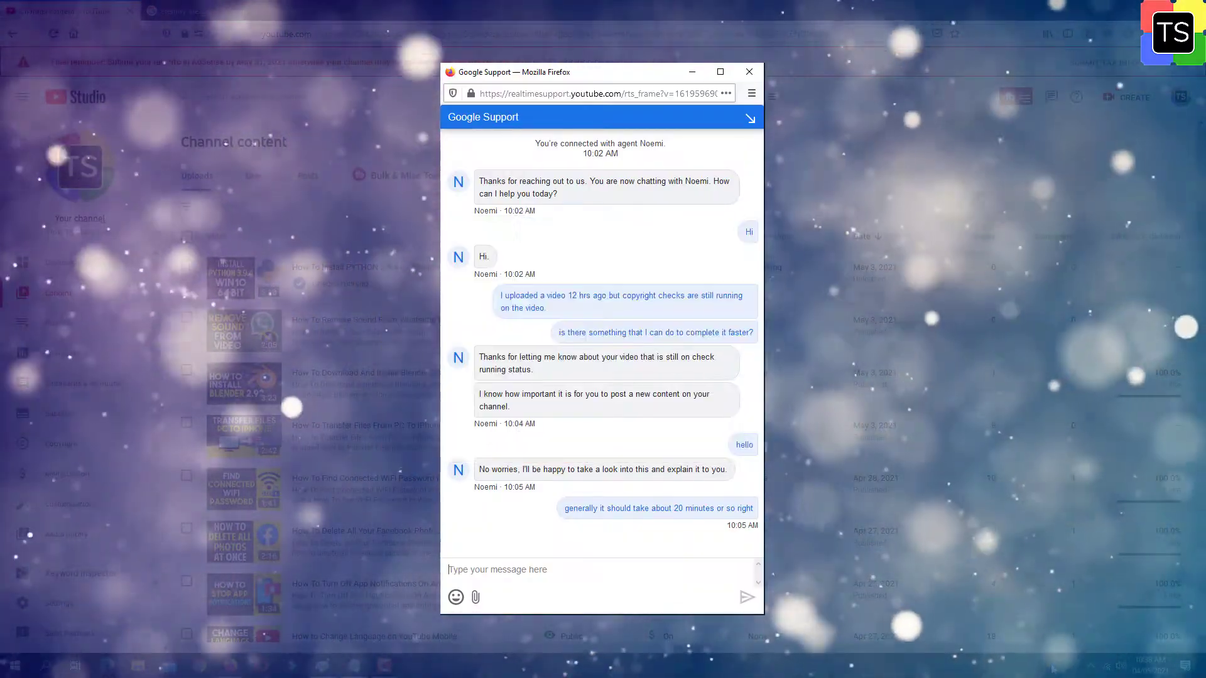
{"action": "left_click", "coordinate": [748, 71]}
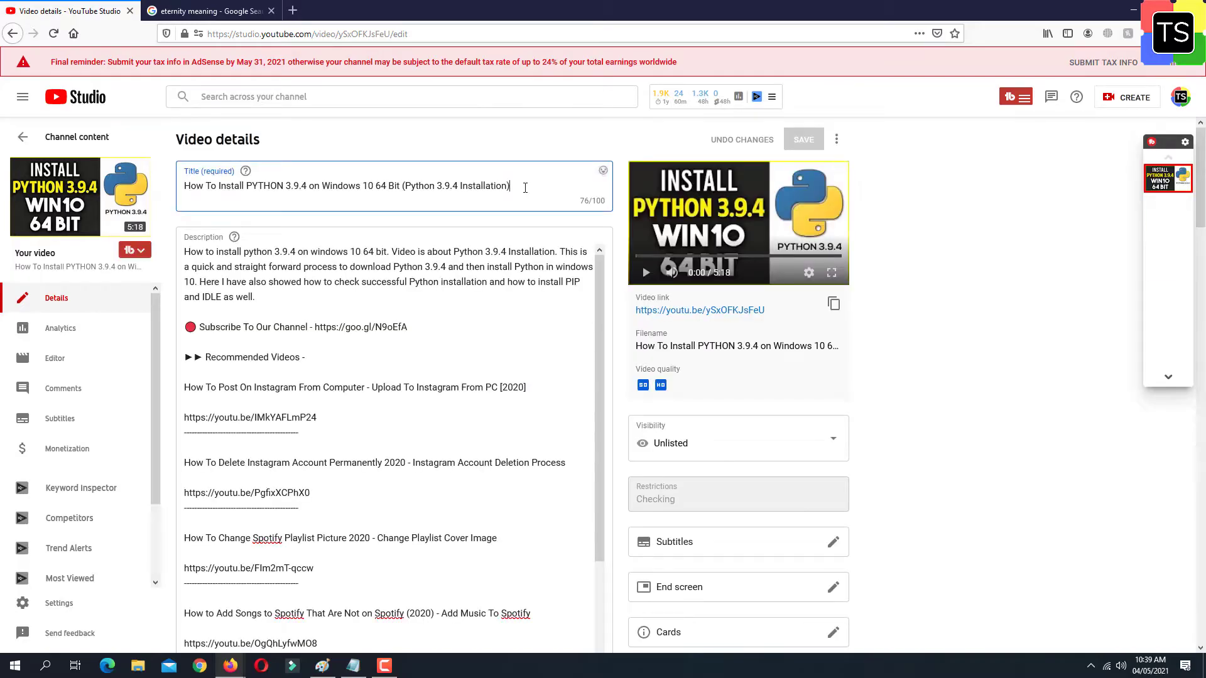
{"action": "type", "text": "dasdsadadsadad"}
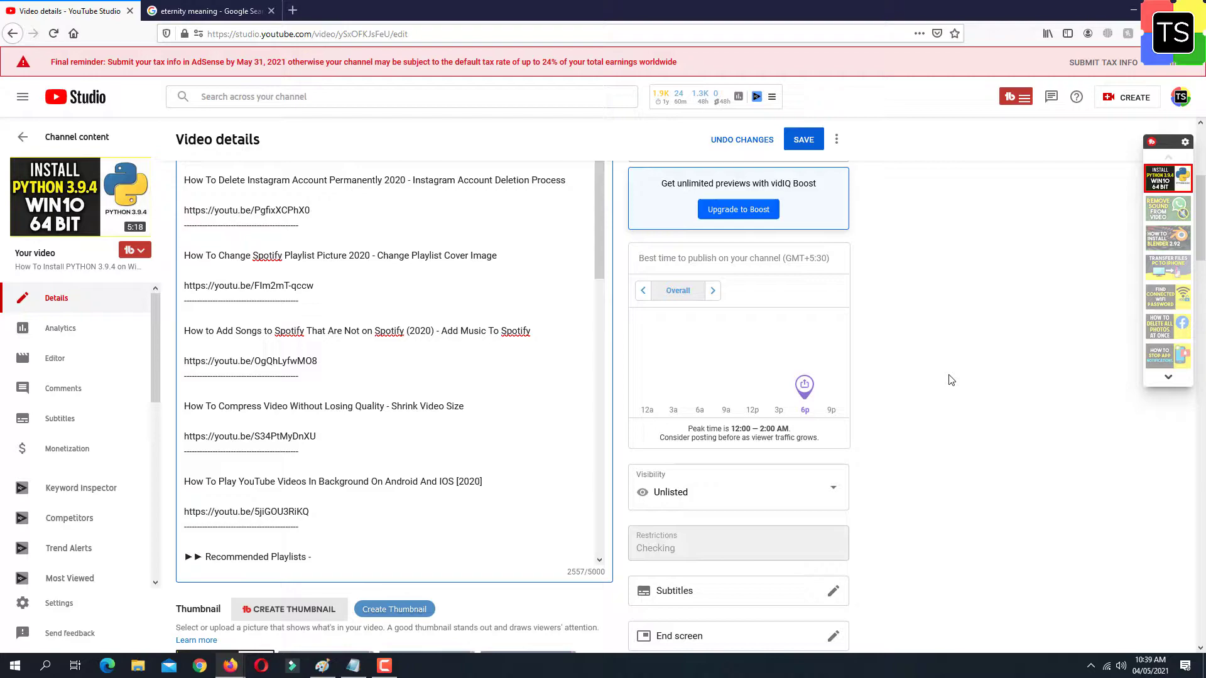
{"action": "type", "text": "dsf"}
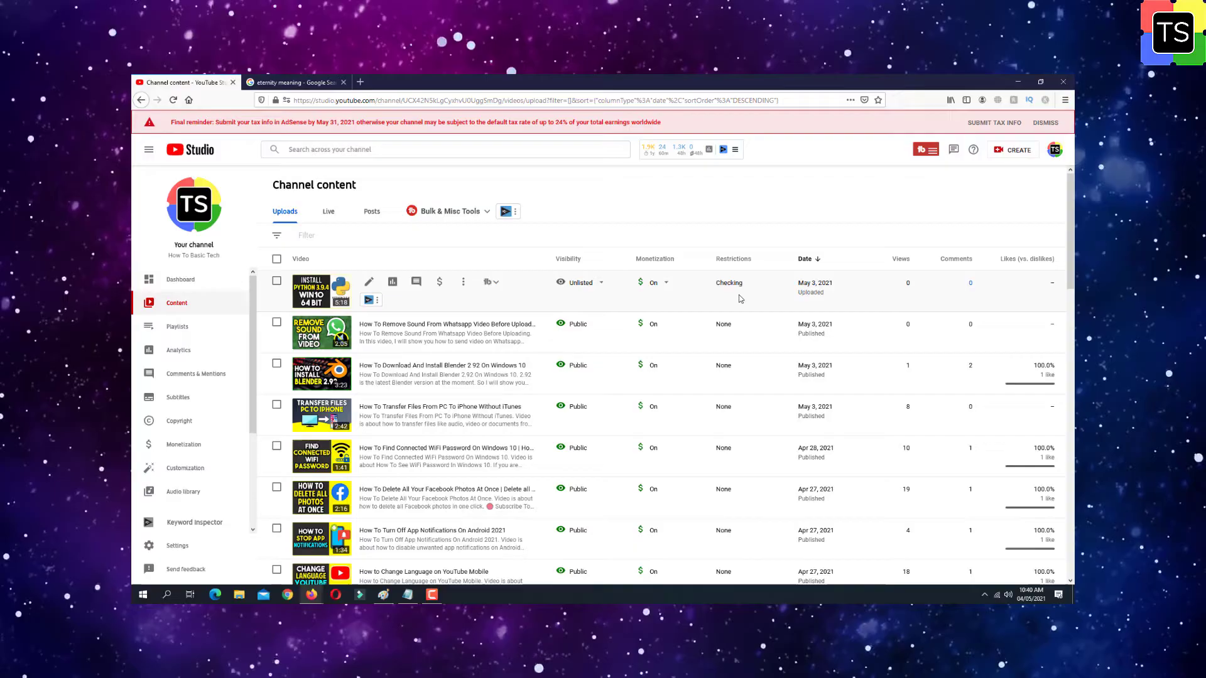
{"action": "mouse_move", "coordinate": [729, 282]}
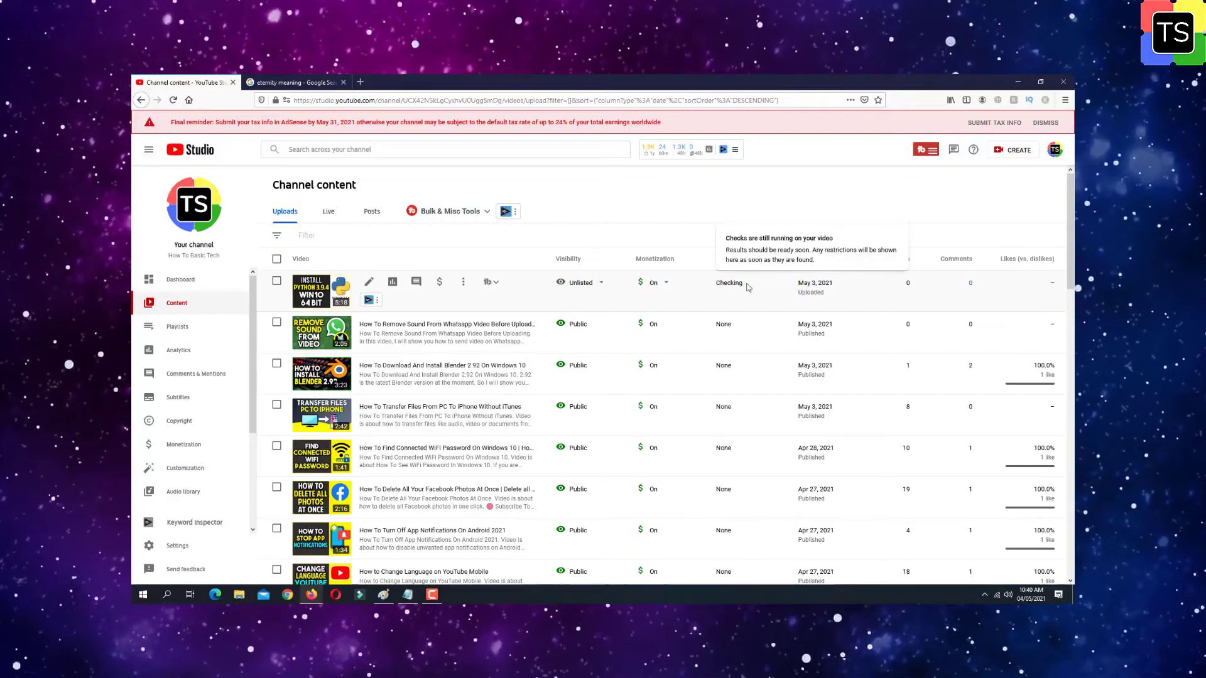
- Back in Channel content, double-click the Python video row, whose restrictions still show Checking
{"action": "double_click", "coordinate": [728, 283]}
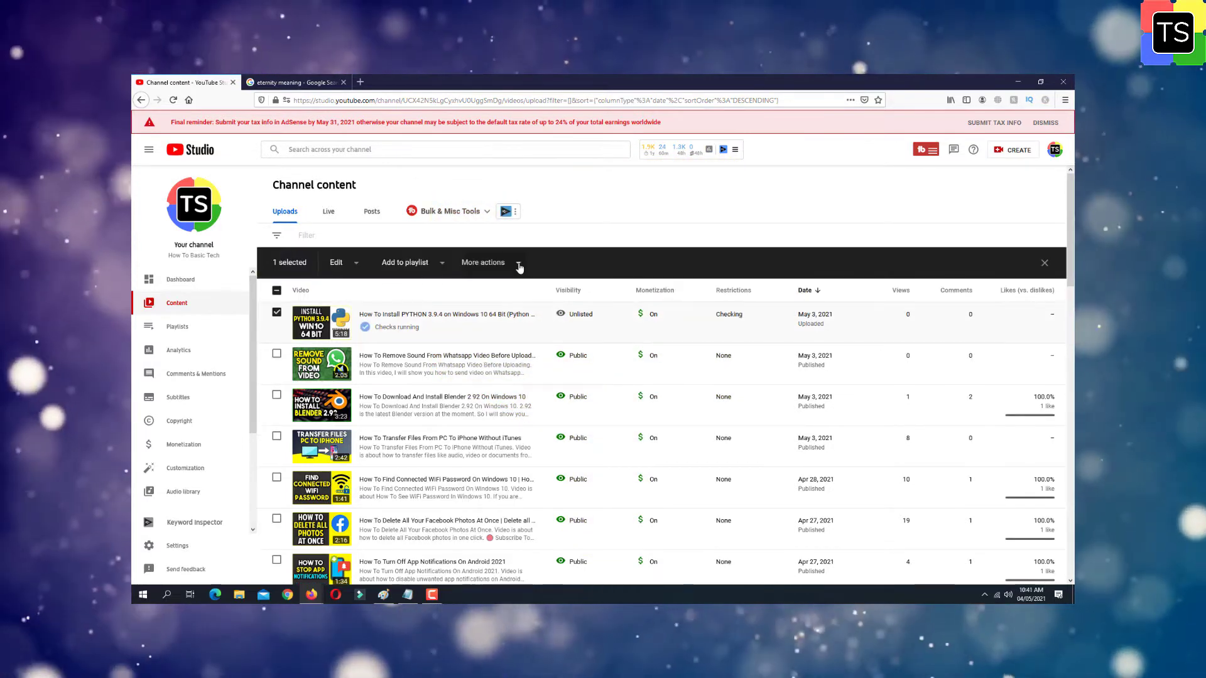
- Reveal the More actions options, including Download and Delete forever, for the selected Python video
{"action": "left_click", "coordinate": [483, 262]}
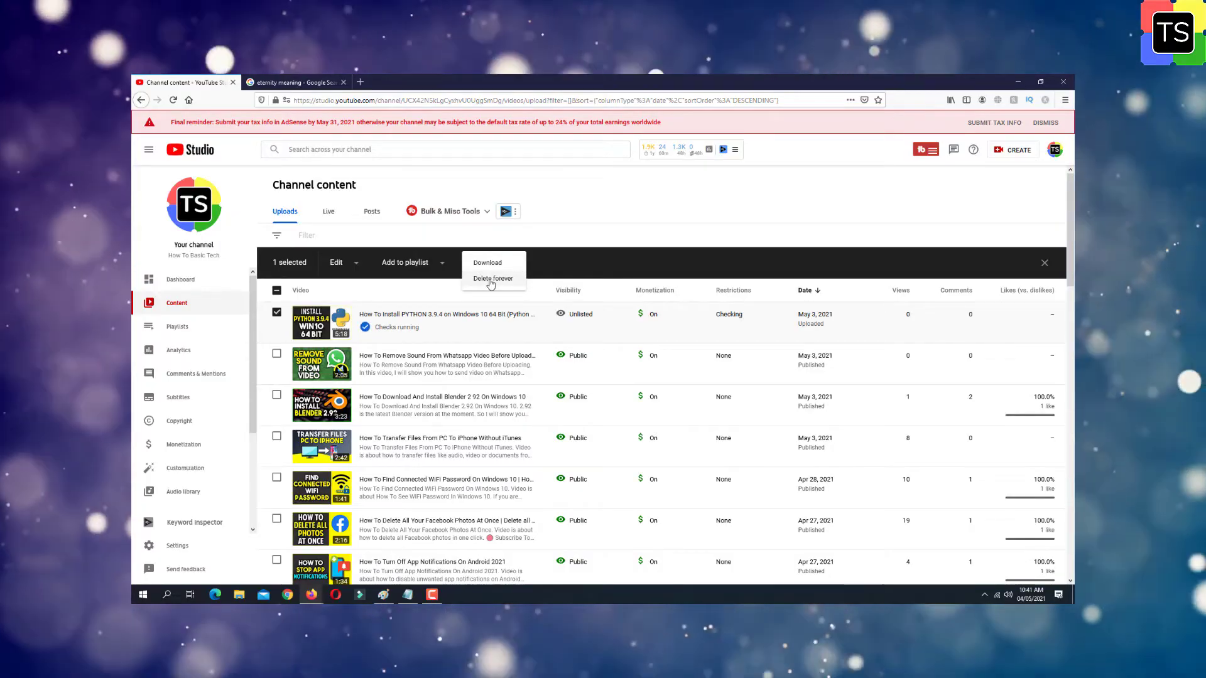
{"action": "mouse_move", "coordinate": [509, 287]}
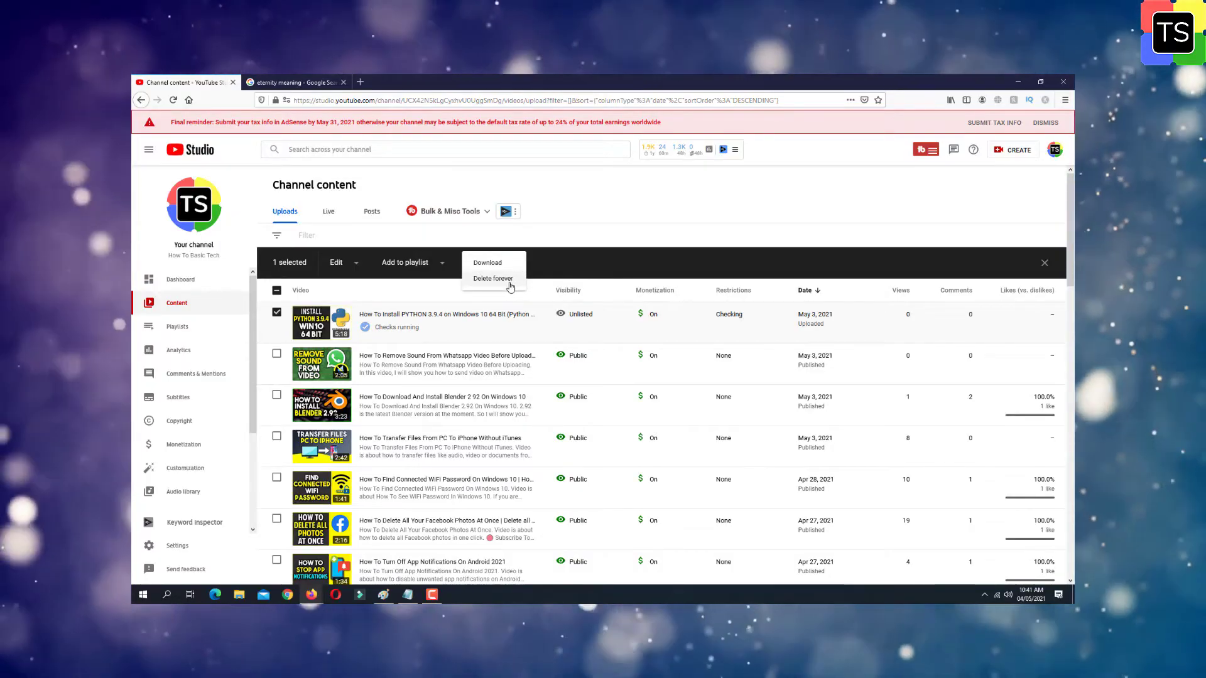